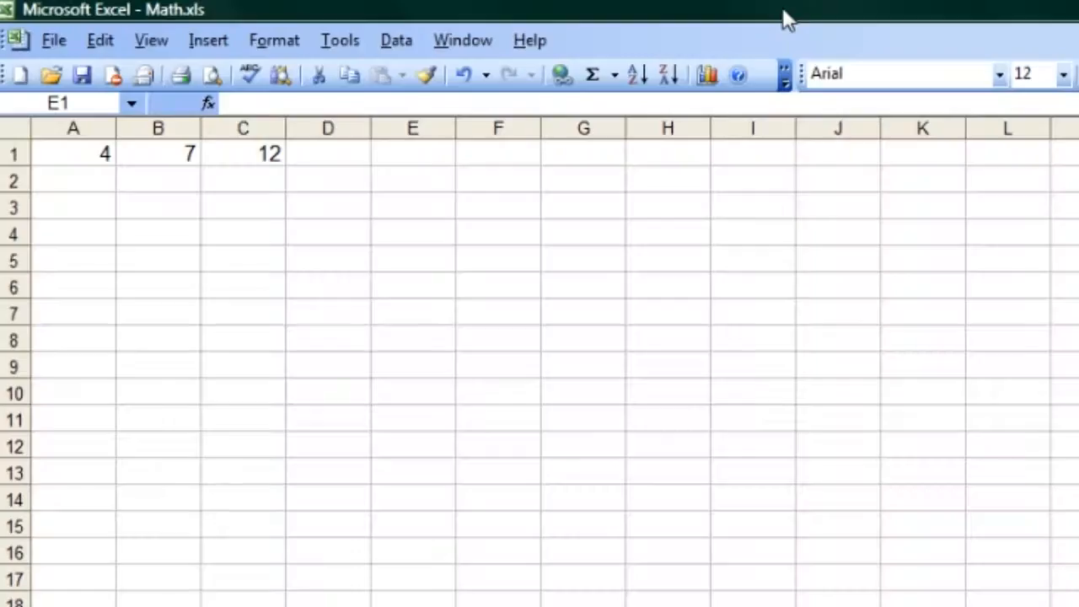
pyautogui.moveTo(740, 97)
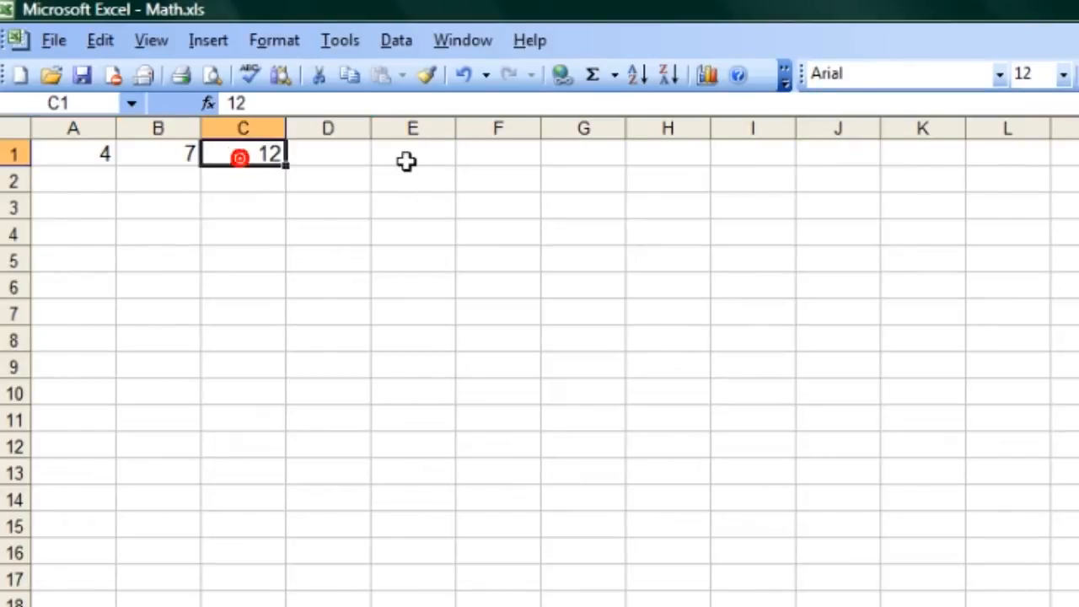
# - Begin a formula in cell E1 by entering an equals sign
pyautogui.write('=')
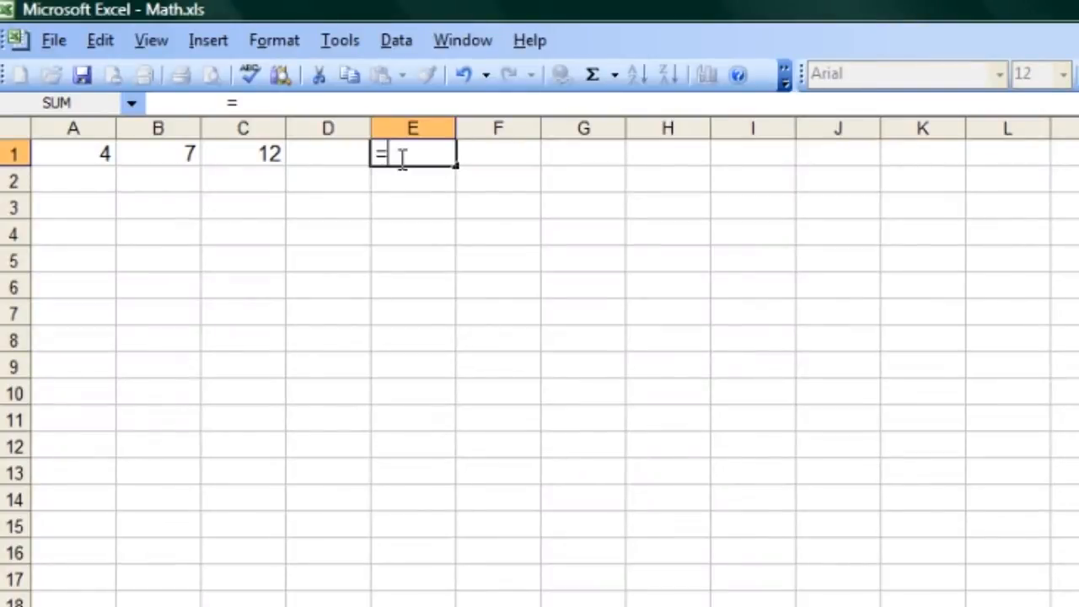
# - Build =SUM(A1,C1) in E1, picking A1 by clicking and typing C1
pyautogui.write('S')
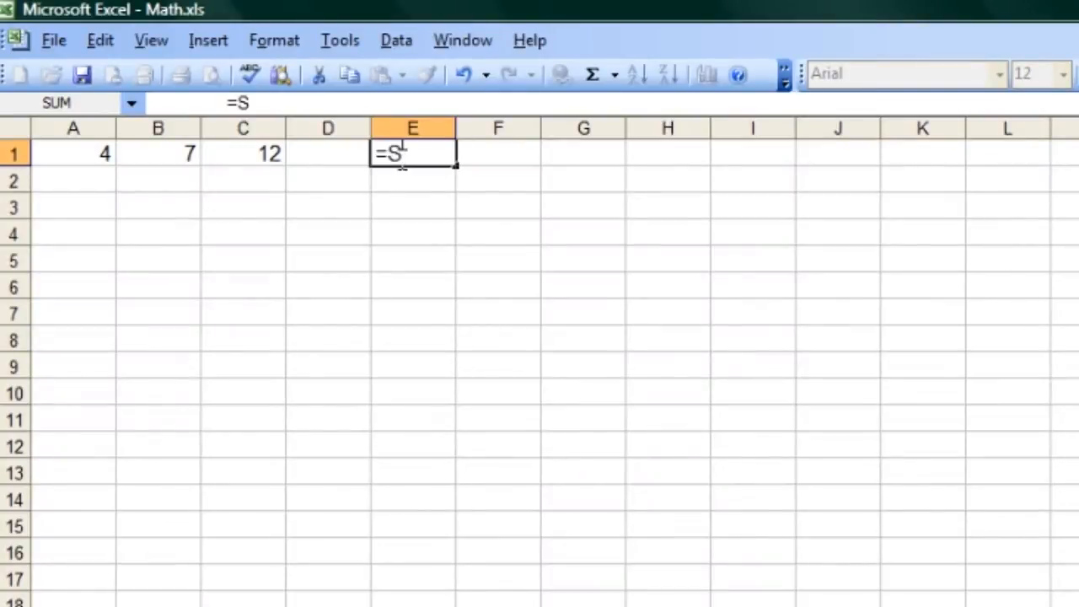
pyautogui.write('UM')
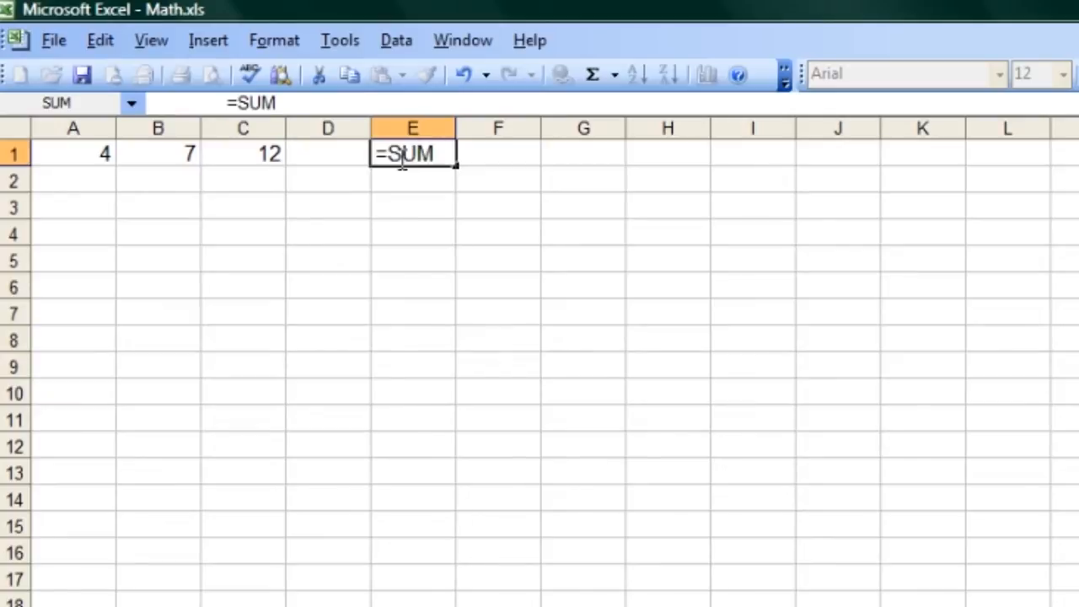
pyautogui.write('(')
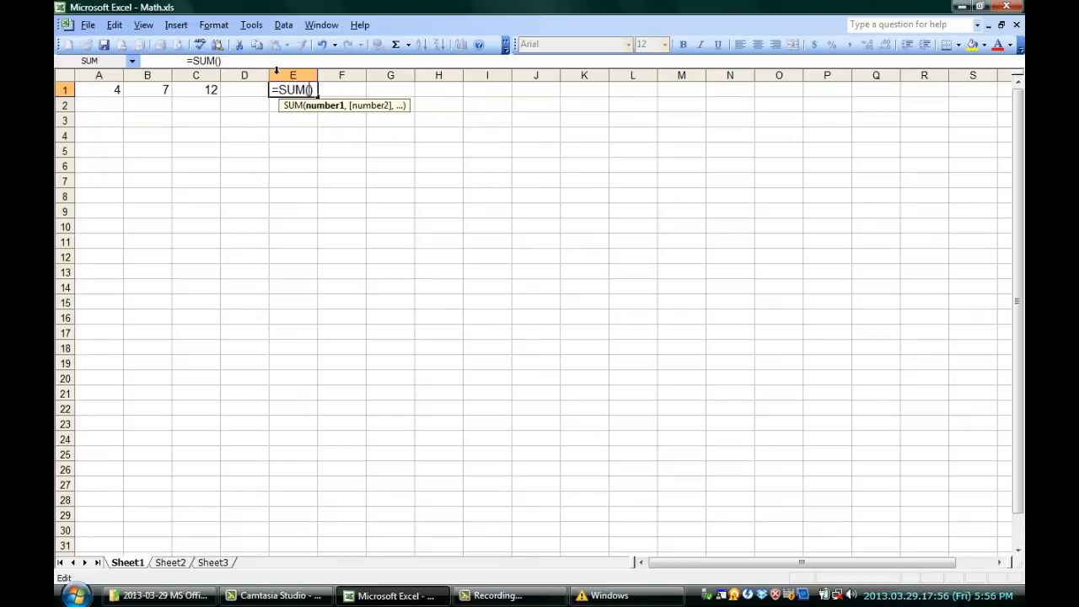
pyautogui.click(98, 89)
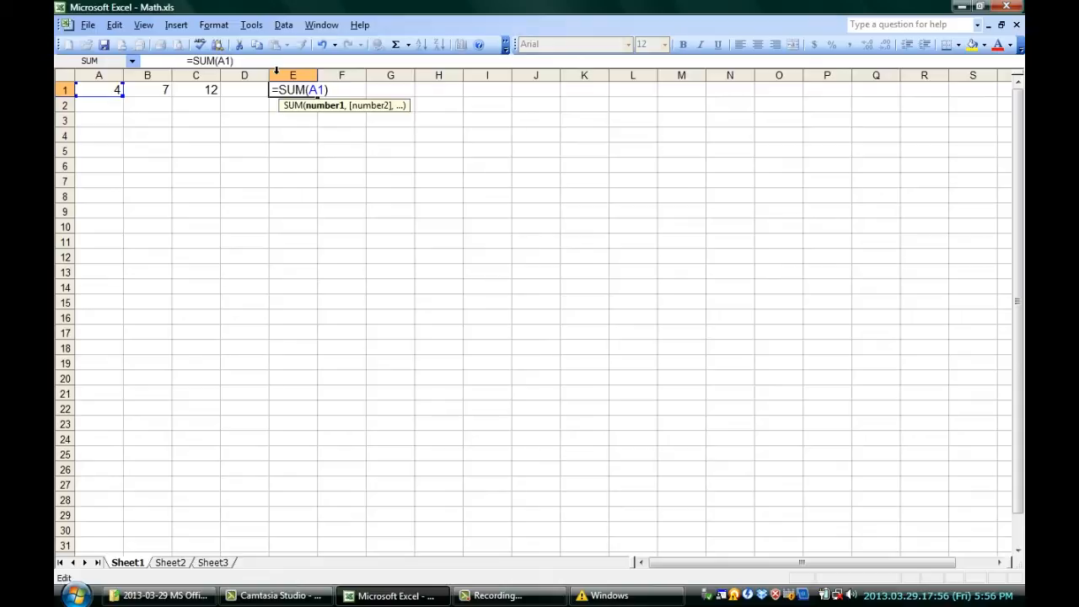
pyautogui.write(',')
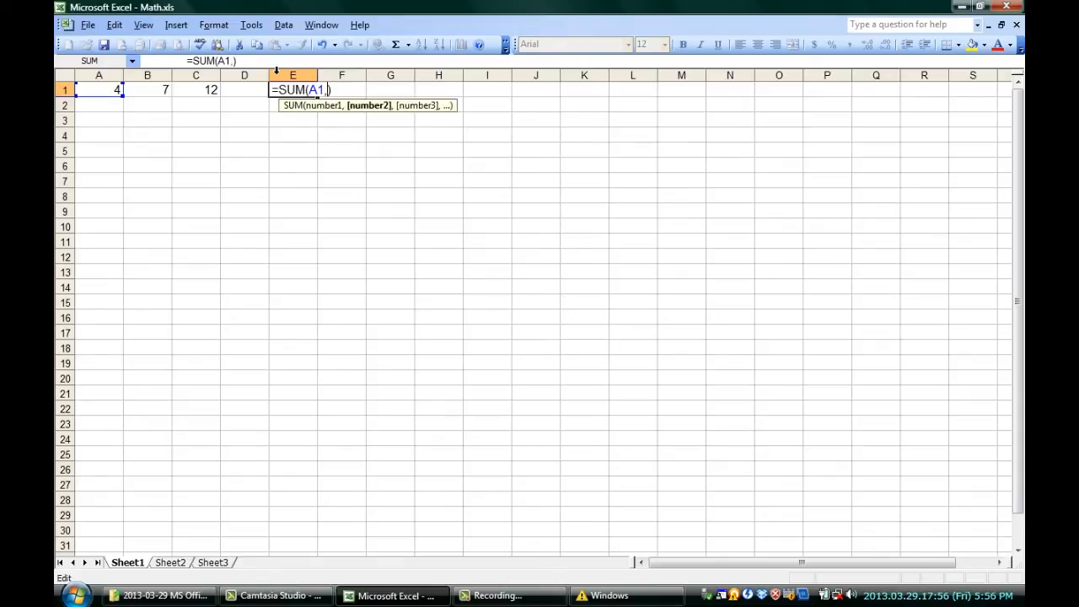
pyautogui.write(',C')
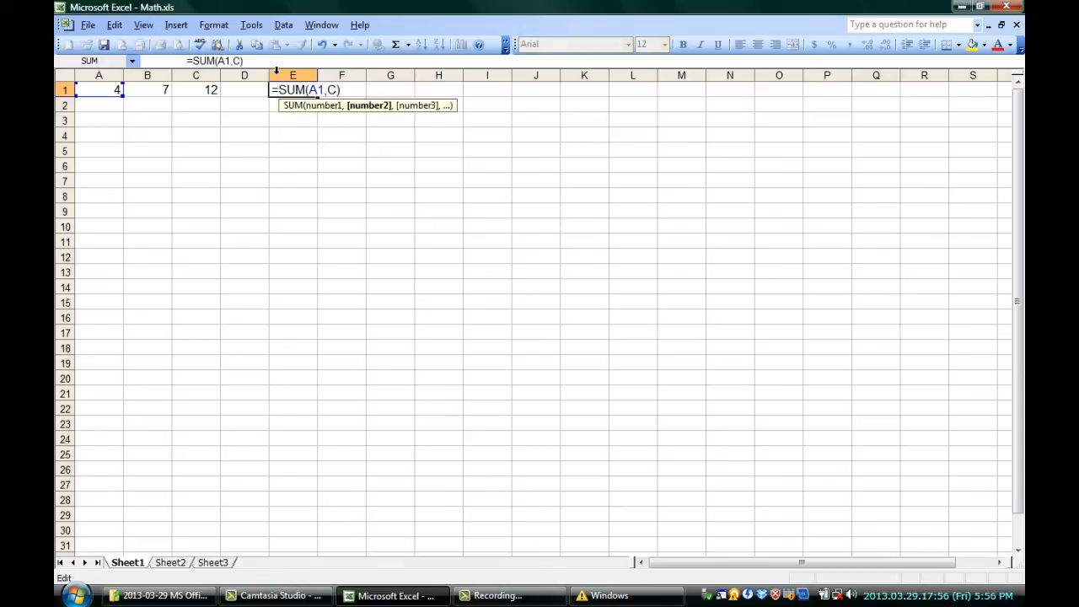
pyautogui.write('1')
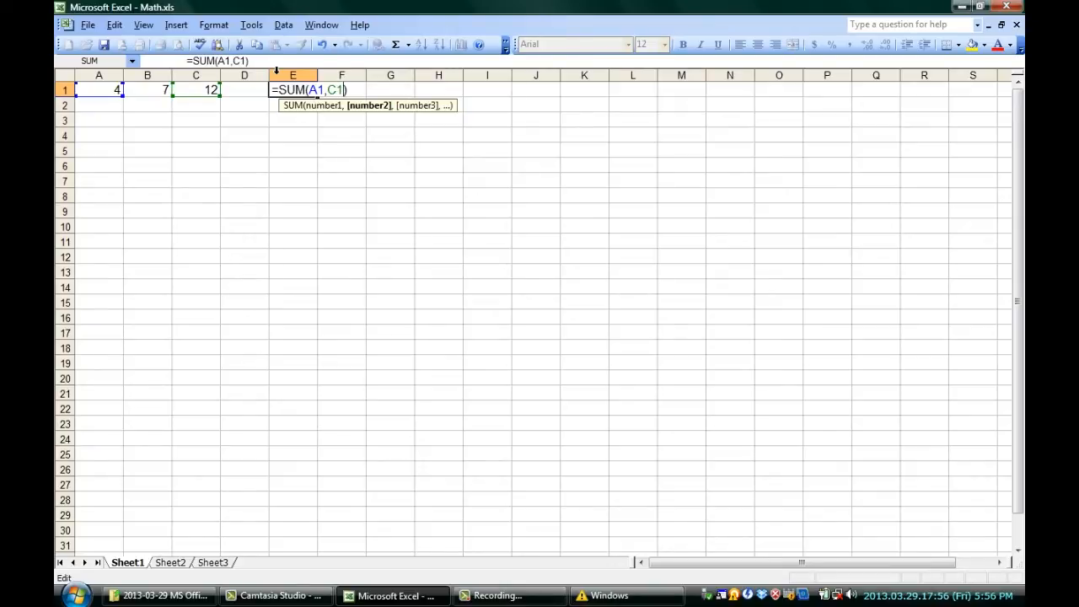
# - Enter the SUM formula so E1 displays 16
pyautogui.press('Return')
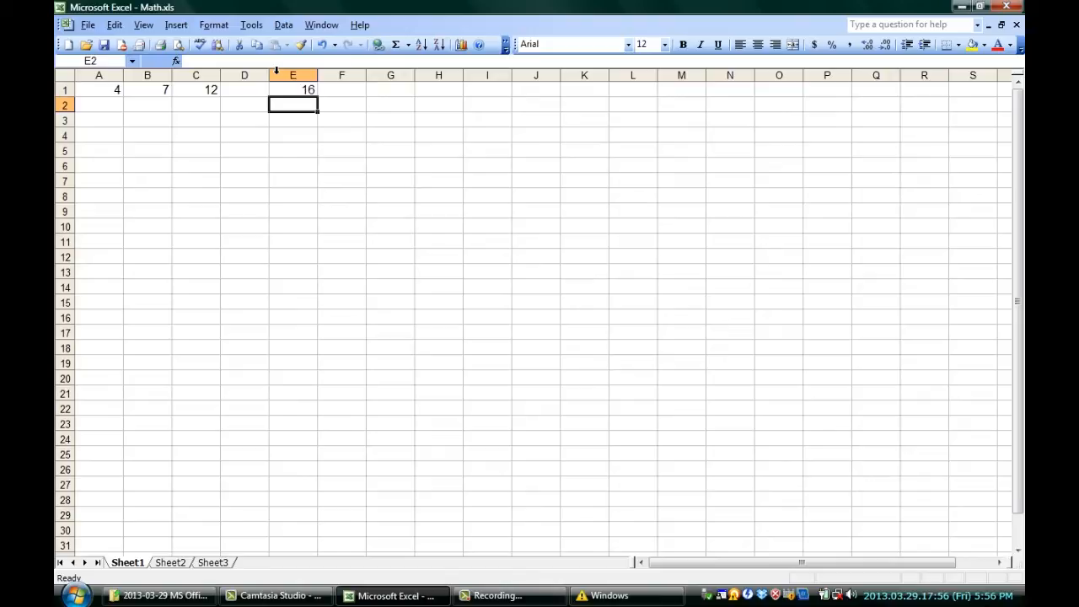
pyautogui.moveTo(297, 90)
pyautogui.write('=SUM(A1:C1)')
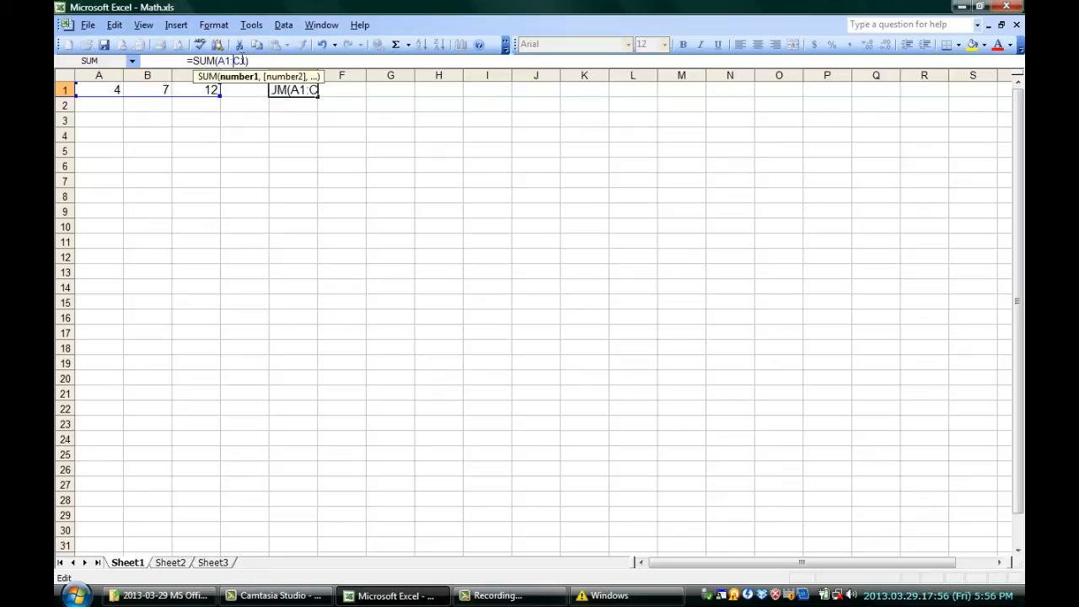
# - Confirm E1 as =SUM(A1:C1) showing 23, and start =PRODUCT(A1, in E2
pyautogui.press('Return')
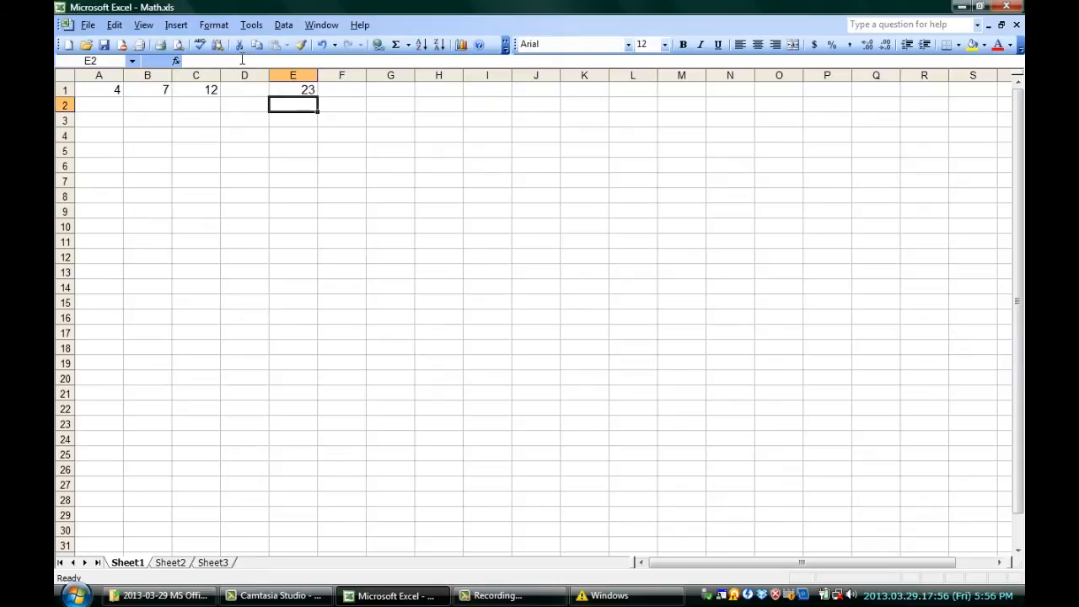
pyautogui.write('=PRODUCT(A1,B1')
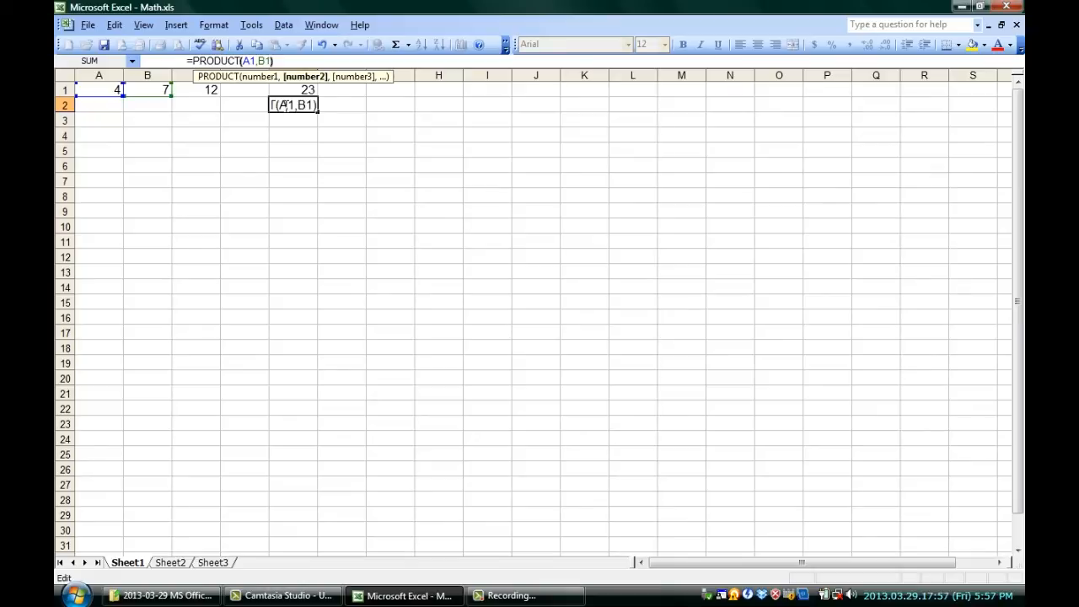
# - Enter =PRODUCT(A1,B1) in E2 so it shows 28
pyautogui.press('Return')
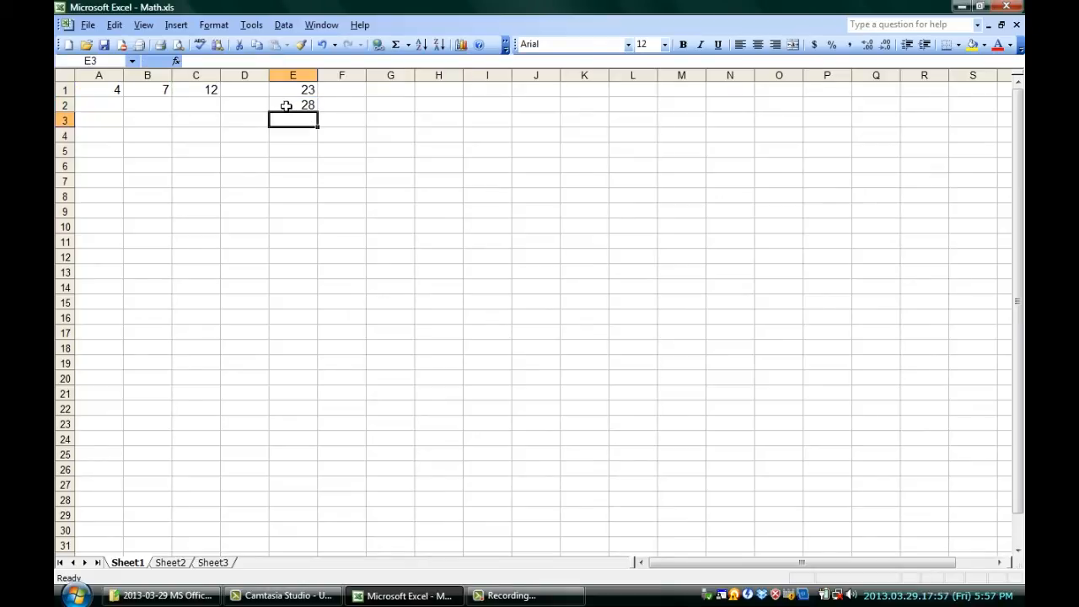